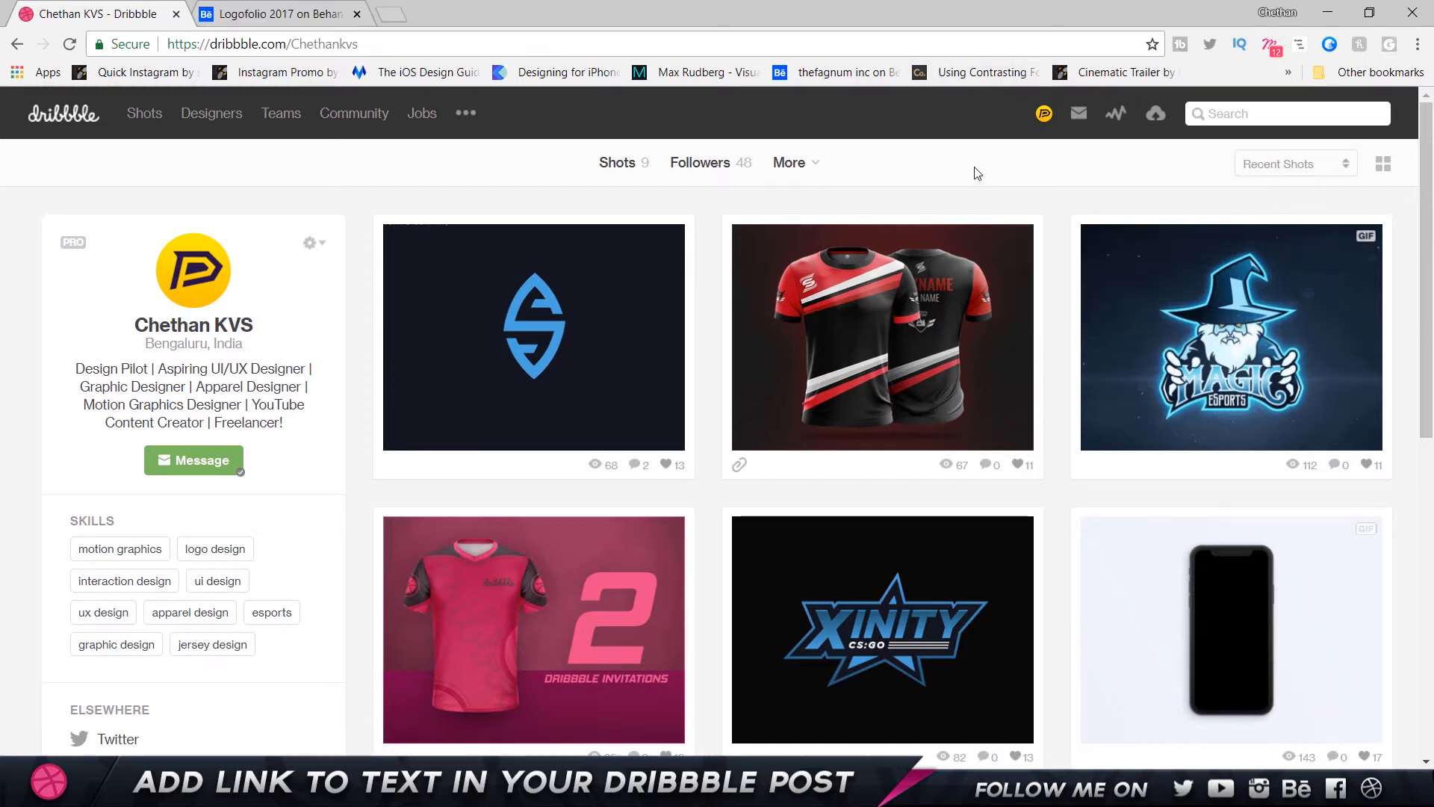
- Open the '2 Dribbble Invitations' shot and read through its rules and social links
{"action": "left_click", "coordinate": [533, 629]}
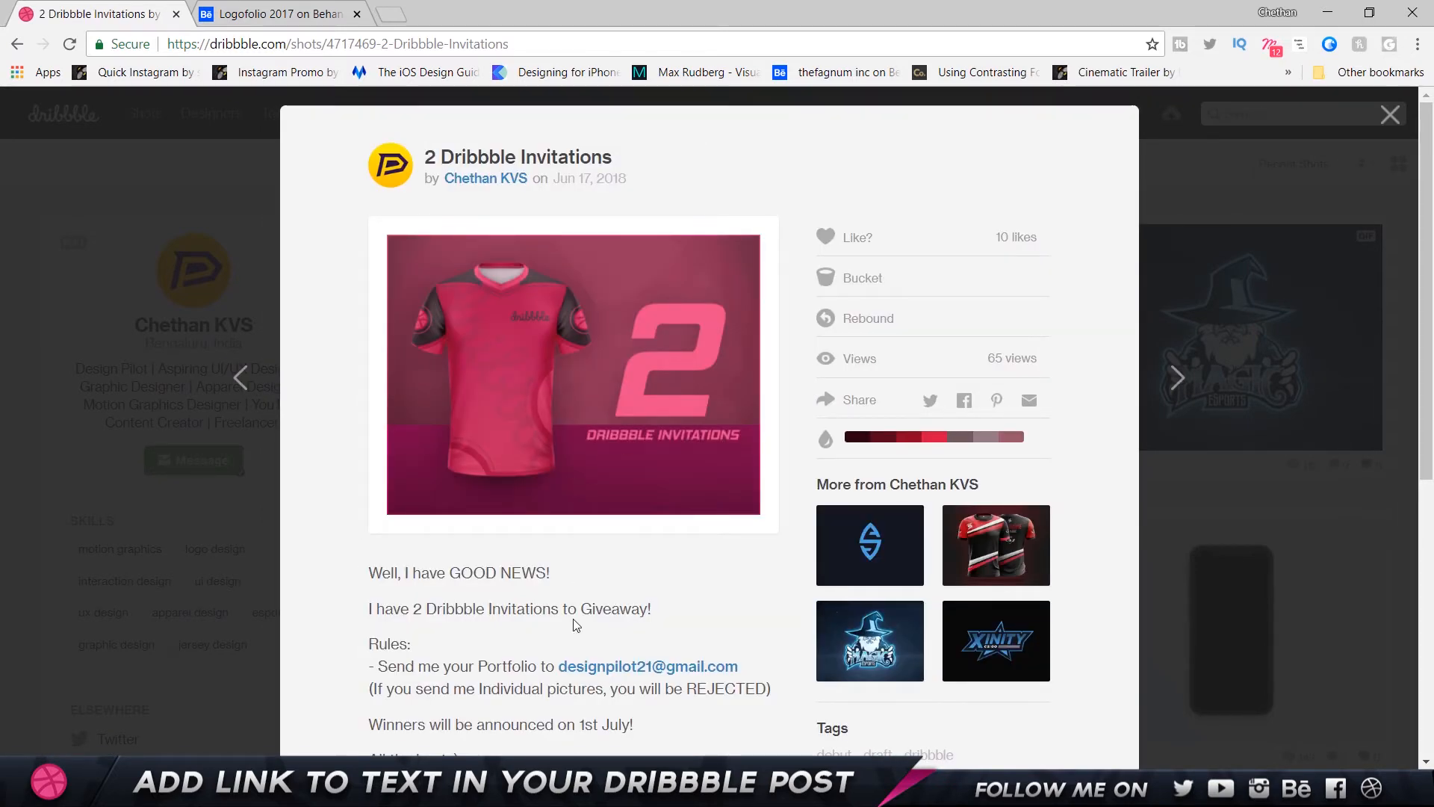
{"action": "left_click_drag", "start_coordinate": [426, 665], "coordinate": [526, 665]}
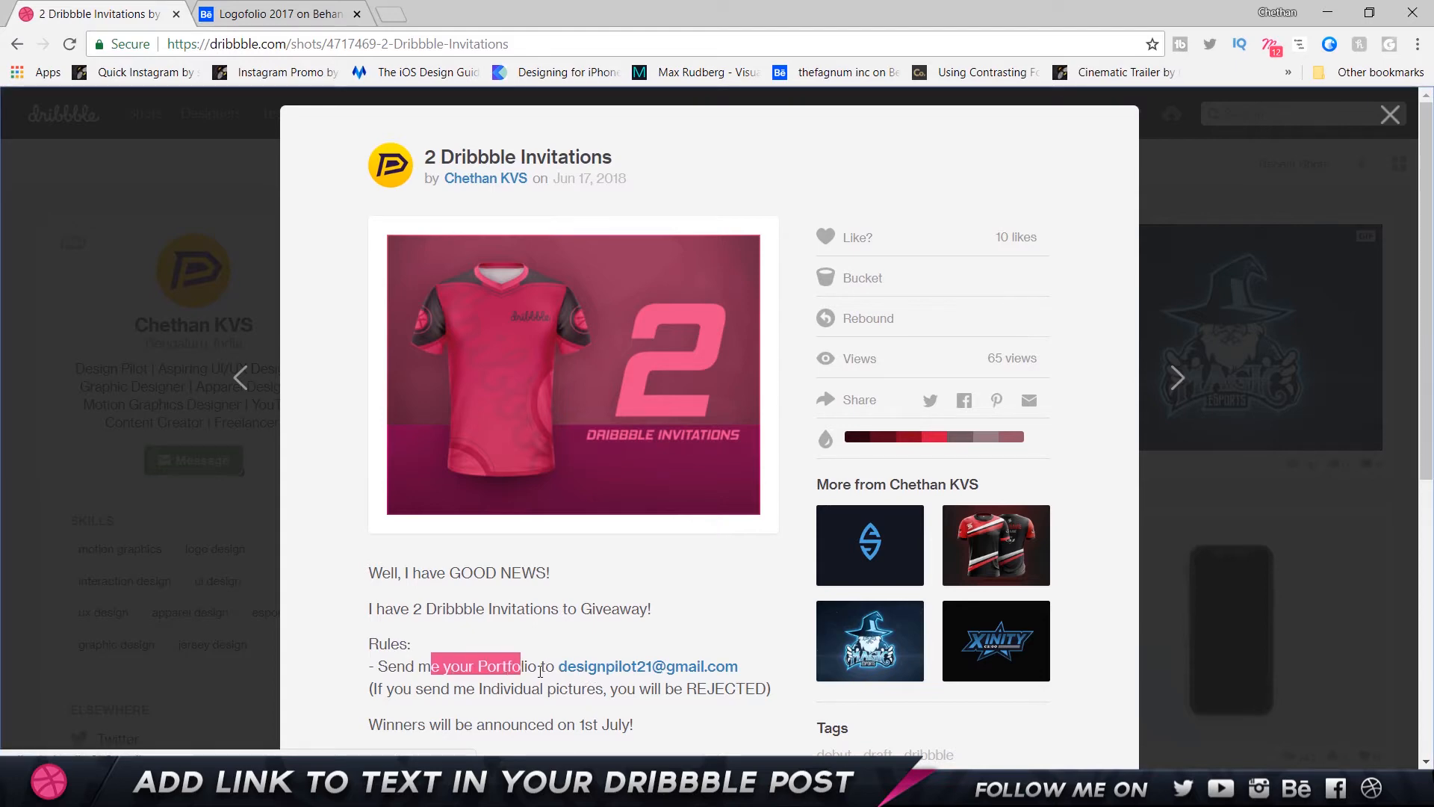
{"action": "scroll", "scroll_direction": "down", "scroll_amount": 3}
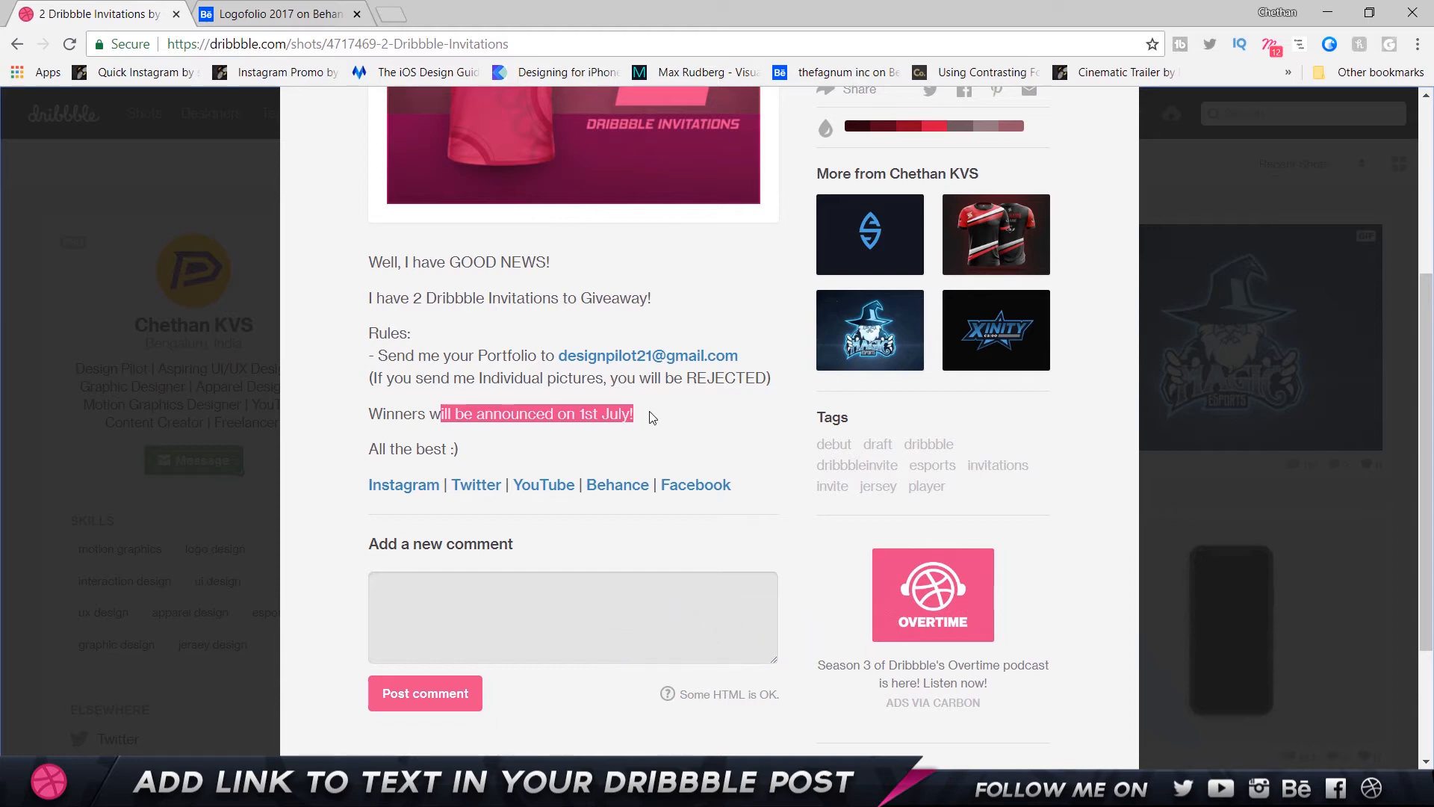
{"action": "left_click", "coordinate": [645, 416]}
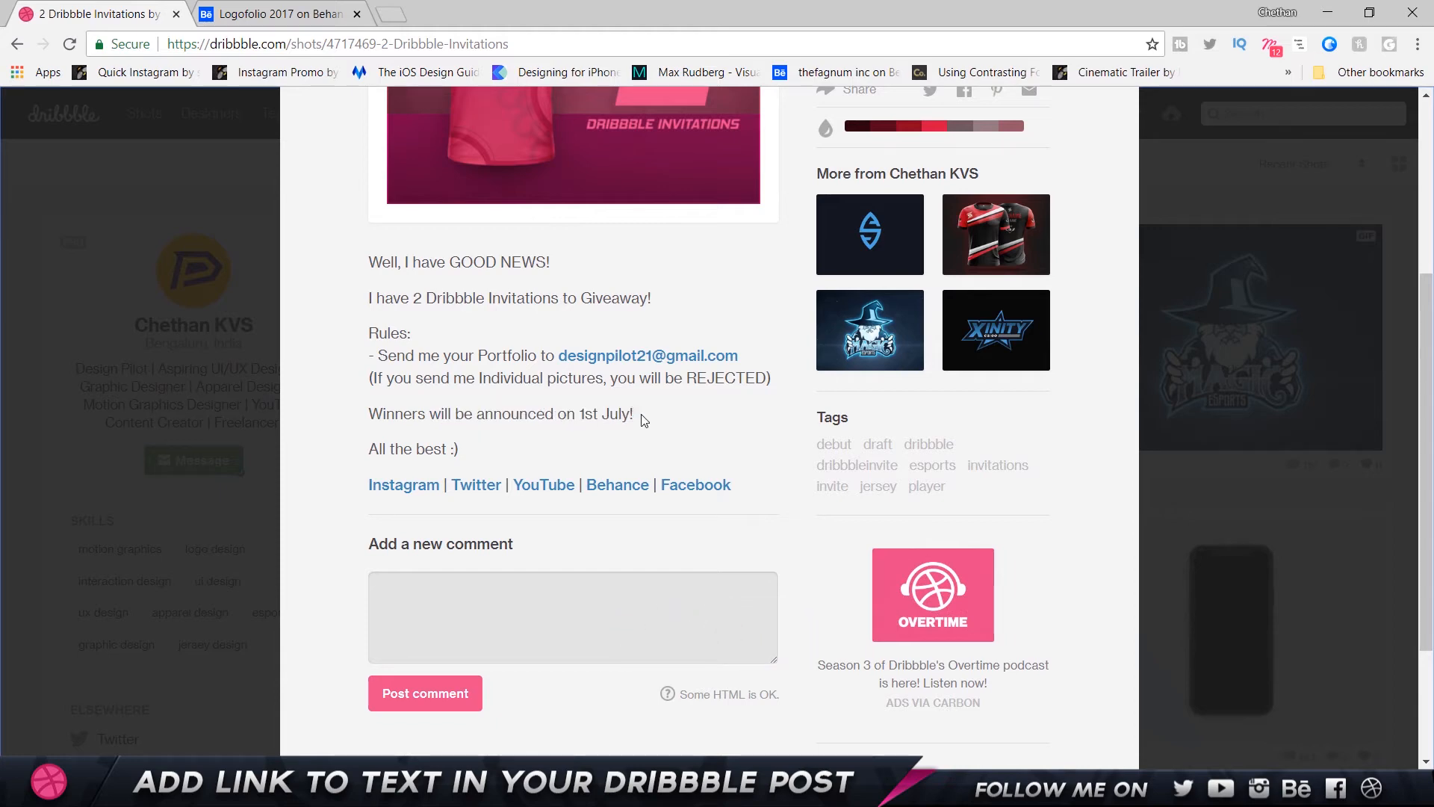
{"action": "scroll", "scroll_direction": "up", "scroll_amount": 3}
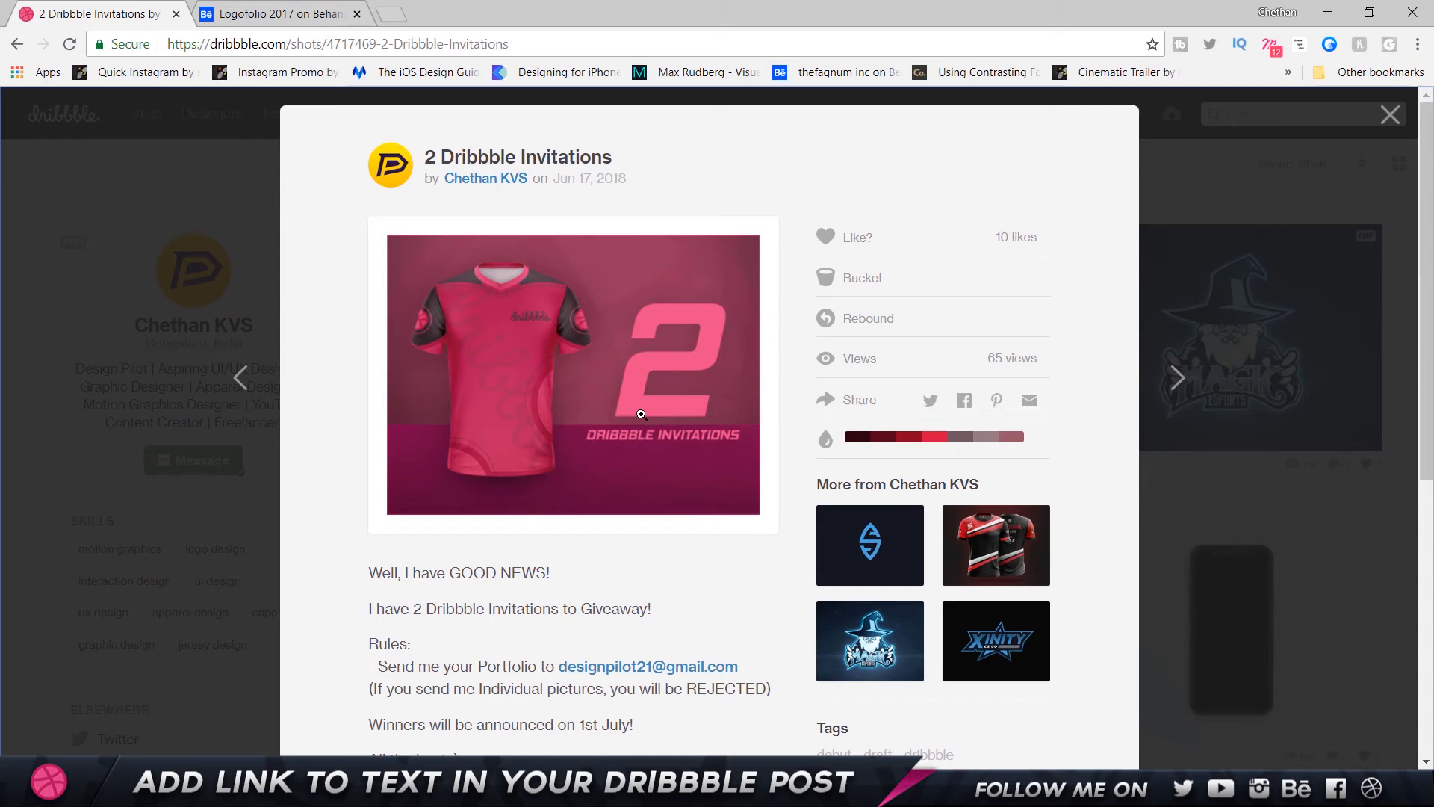
- Go to the next shot and point at its 'Check out my Logo Folio on Behance' link
{"action": "left_click", "coordinate": [1389, 114]}
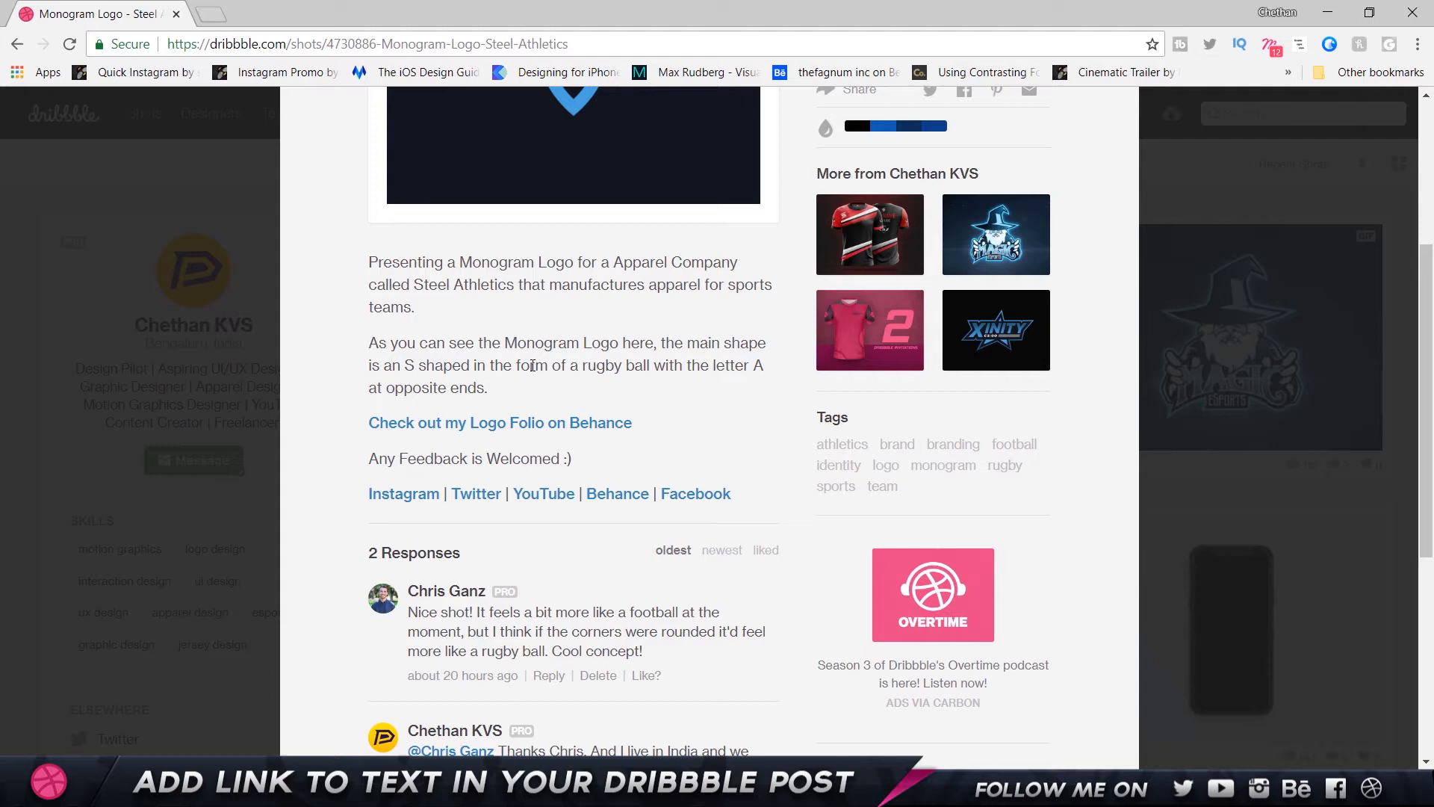
{"action": "mouse_move", "coordinate": [498, 430]}
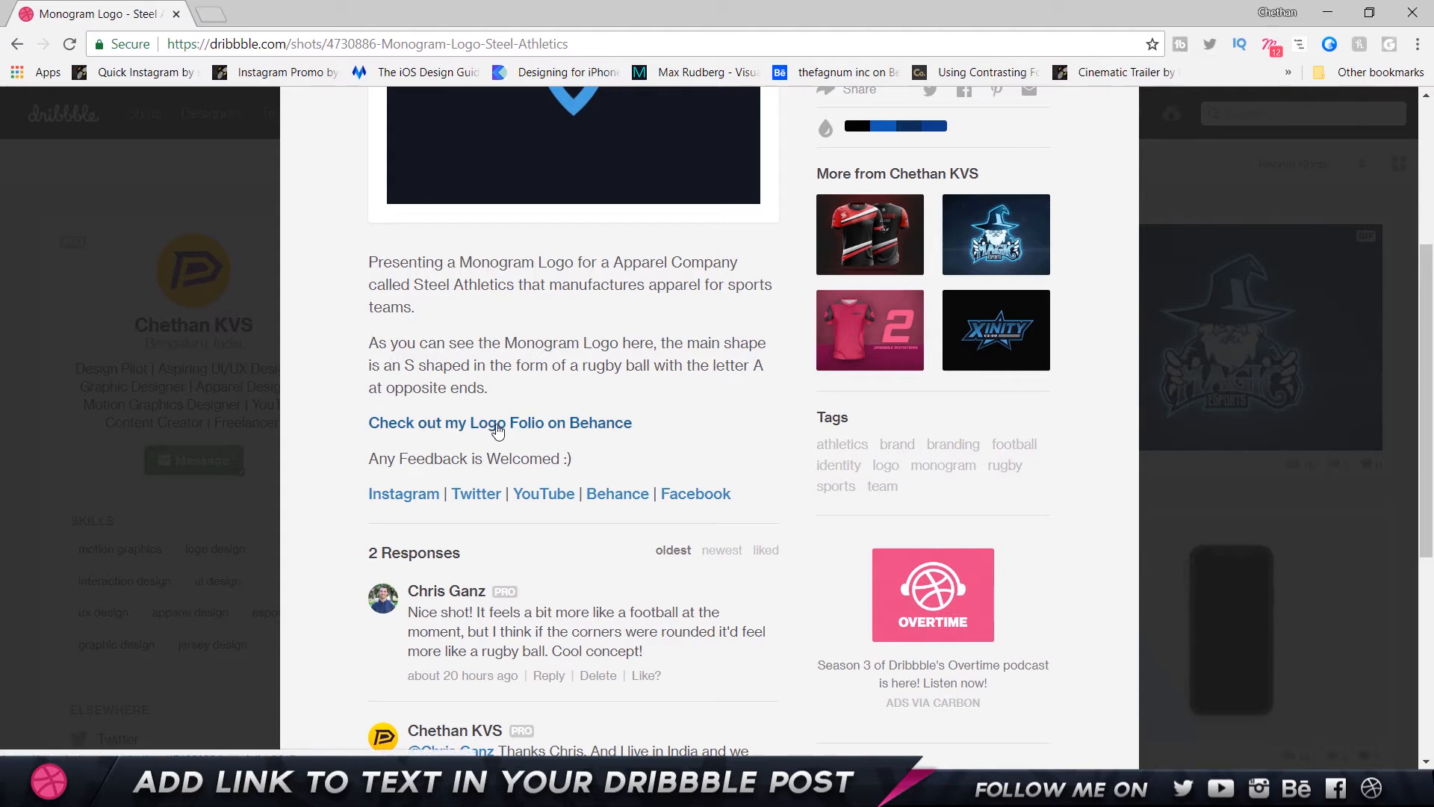
{"action": "left_click", "coordinate": [500, 421]}
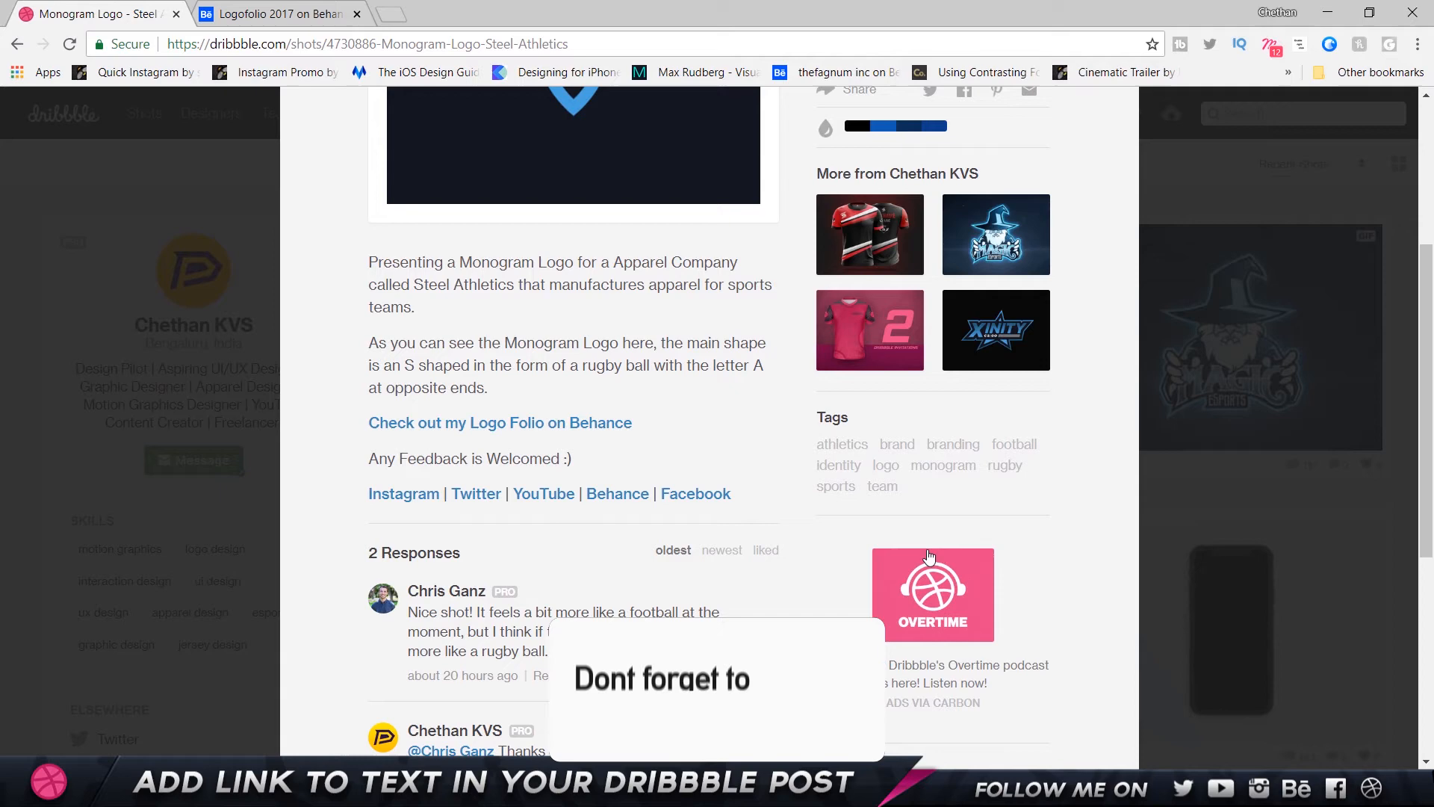
{"action": "scroll", "scroll_direction": "down", "scroll_amount": 3}
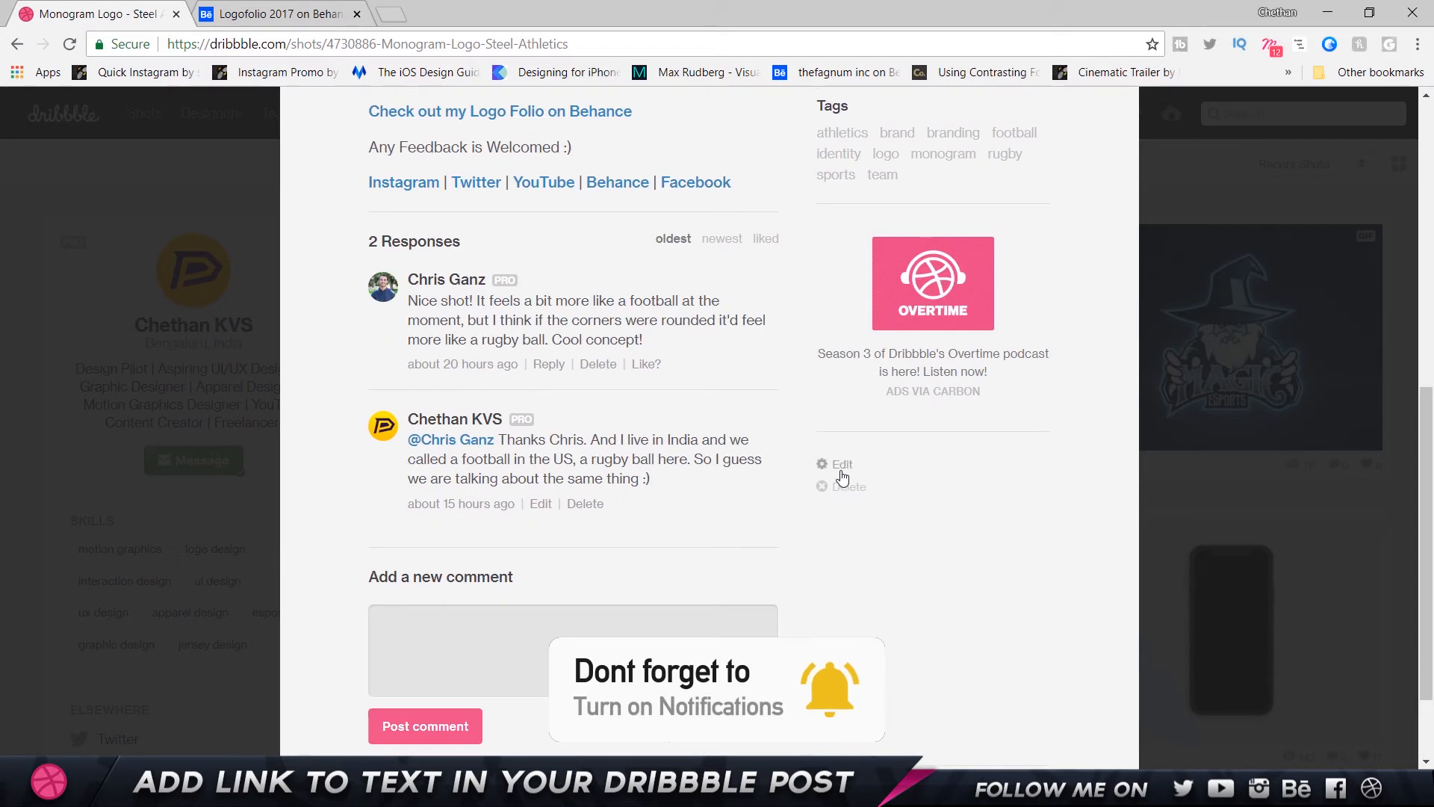
- Open Edit for the Monogram Logo shot to view the Behance anchor-tag code
{"action": "left_click", "coordinate": [839, 464]}
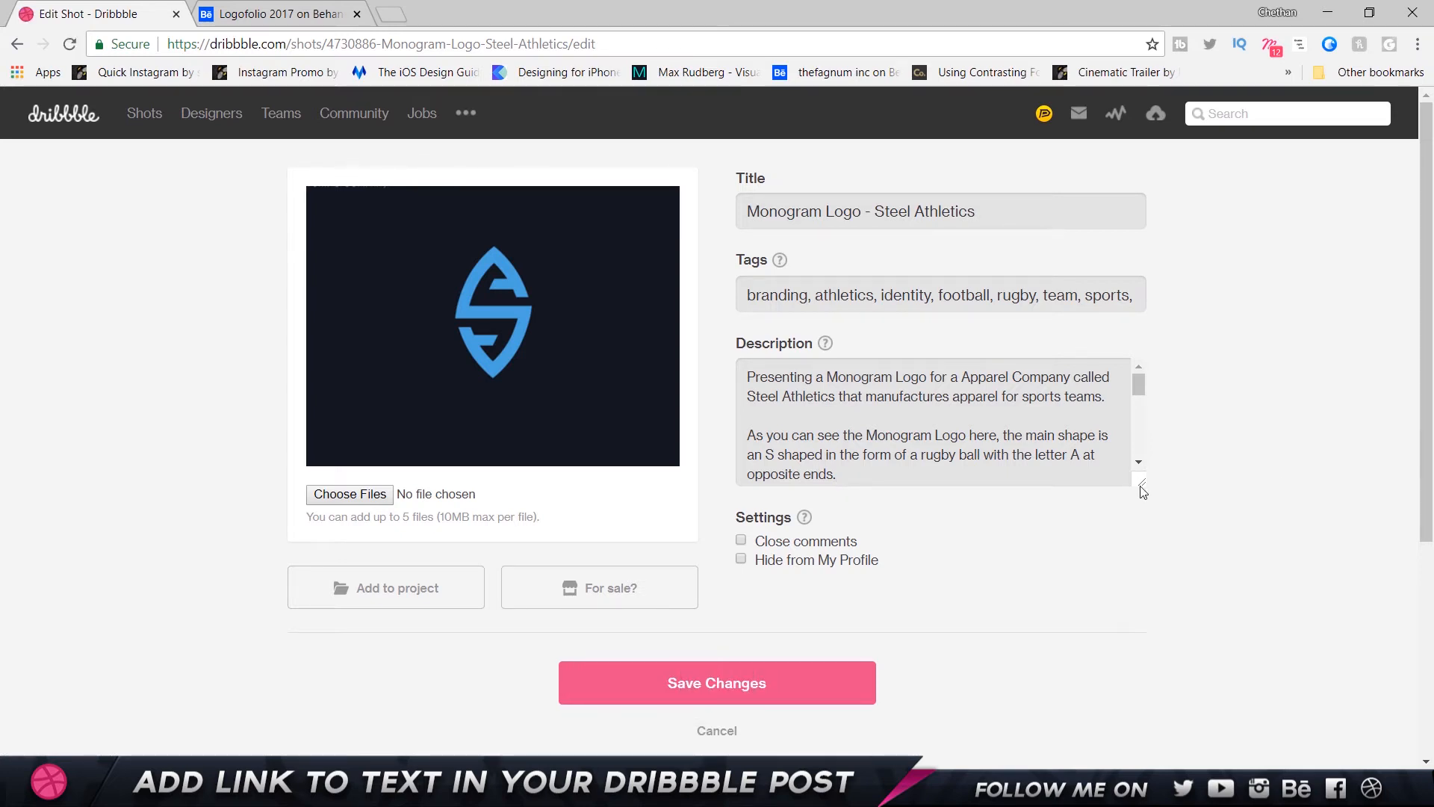
{"action": "scroll", "scroll_direction": "down", "scroll_amount": 3}
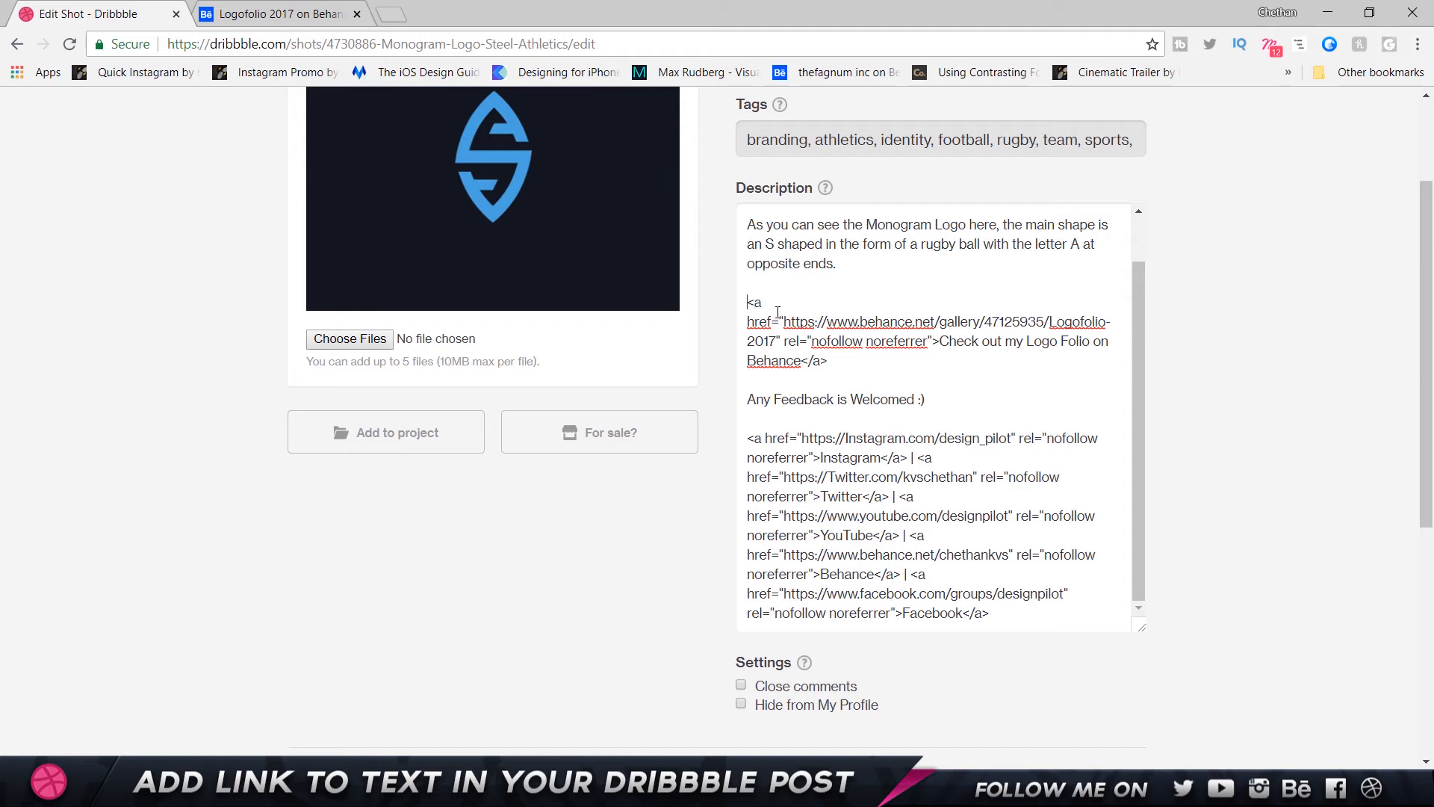
{"action": "left_click_drag", "start_coordinate": [748, 302], "coordinate": [776, 321]}
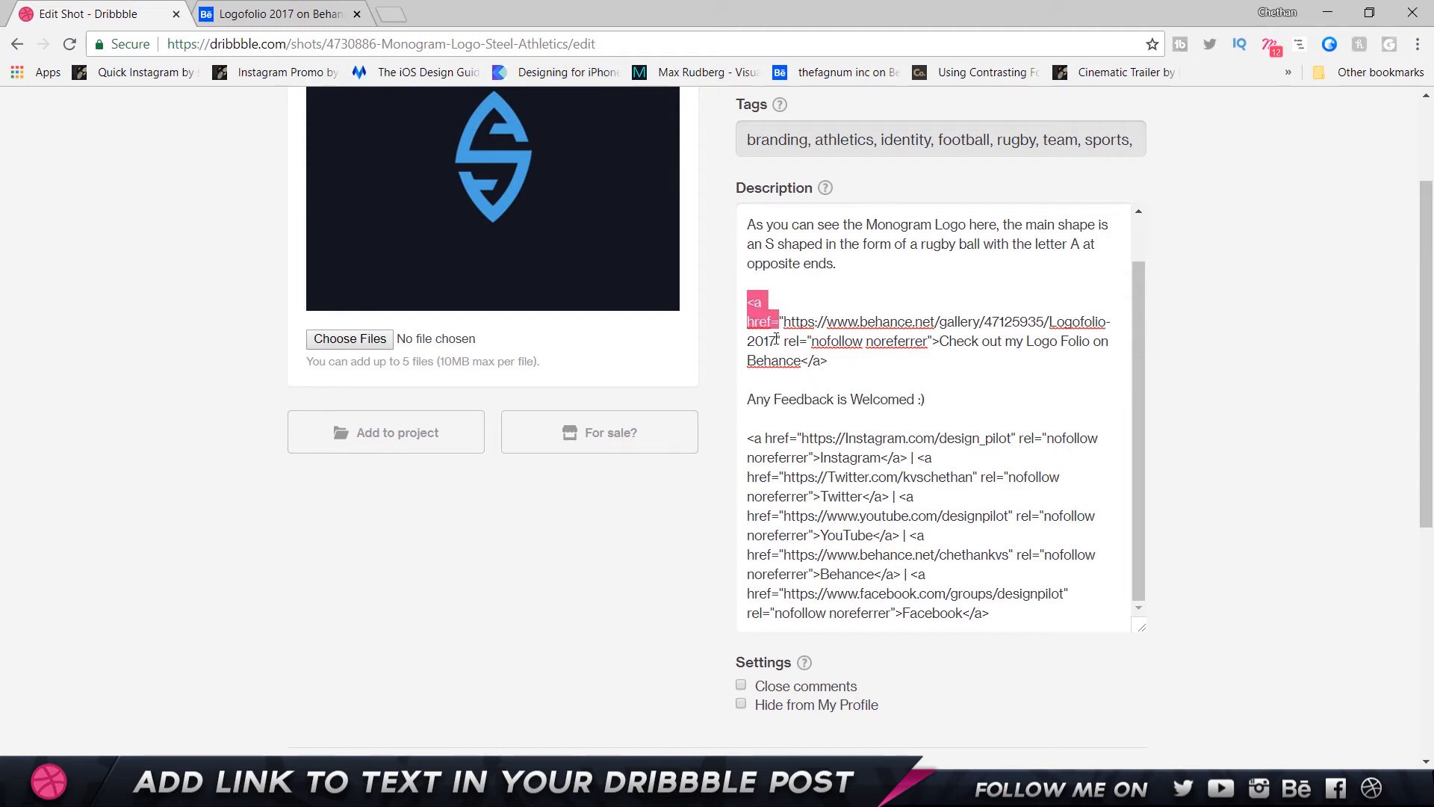
{"action": "mouse_move", "coordinate": [1067, 332]}
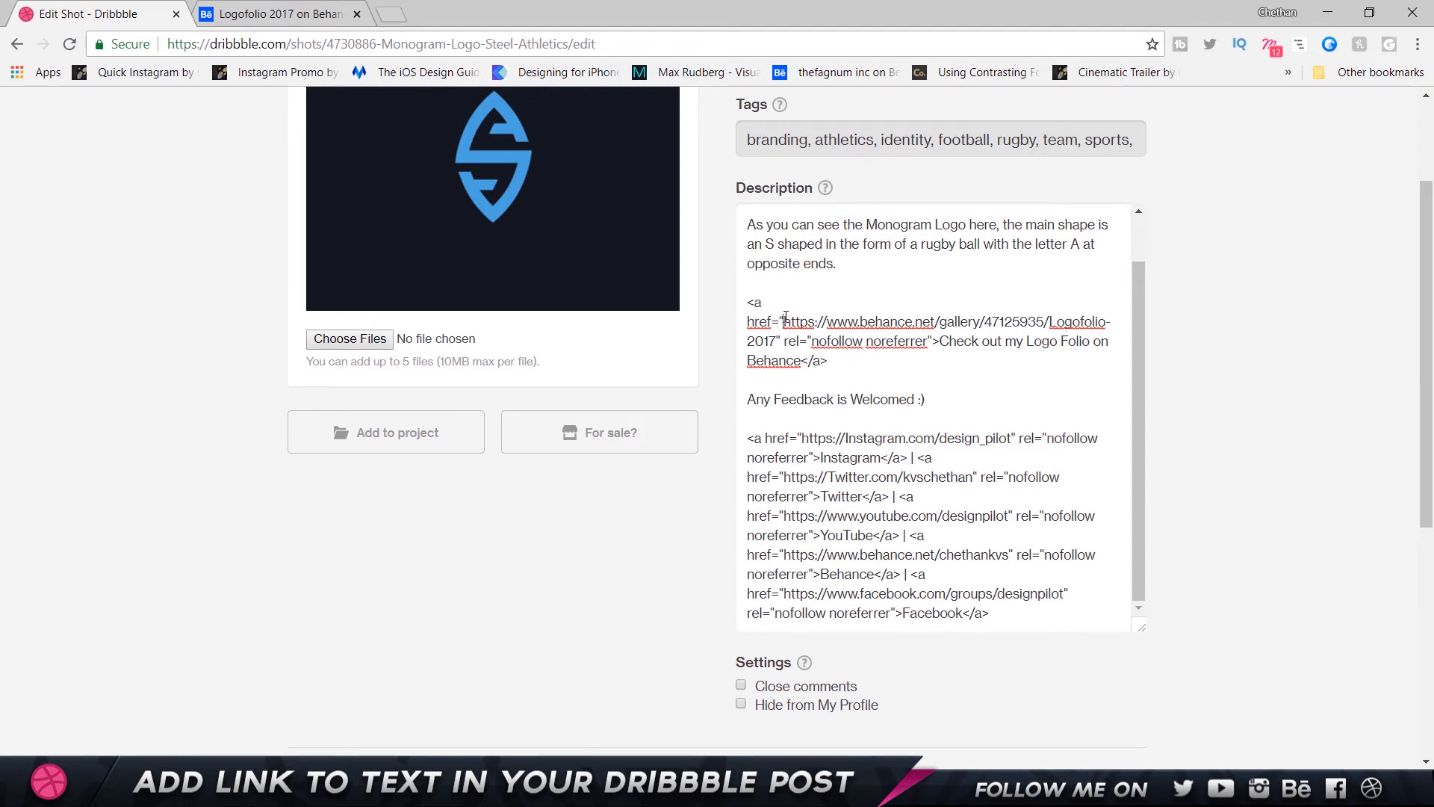
{"action": "left_click_drag", "start_coordinate": [784, 321], "coordinate": [770, 342]}
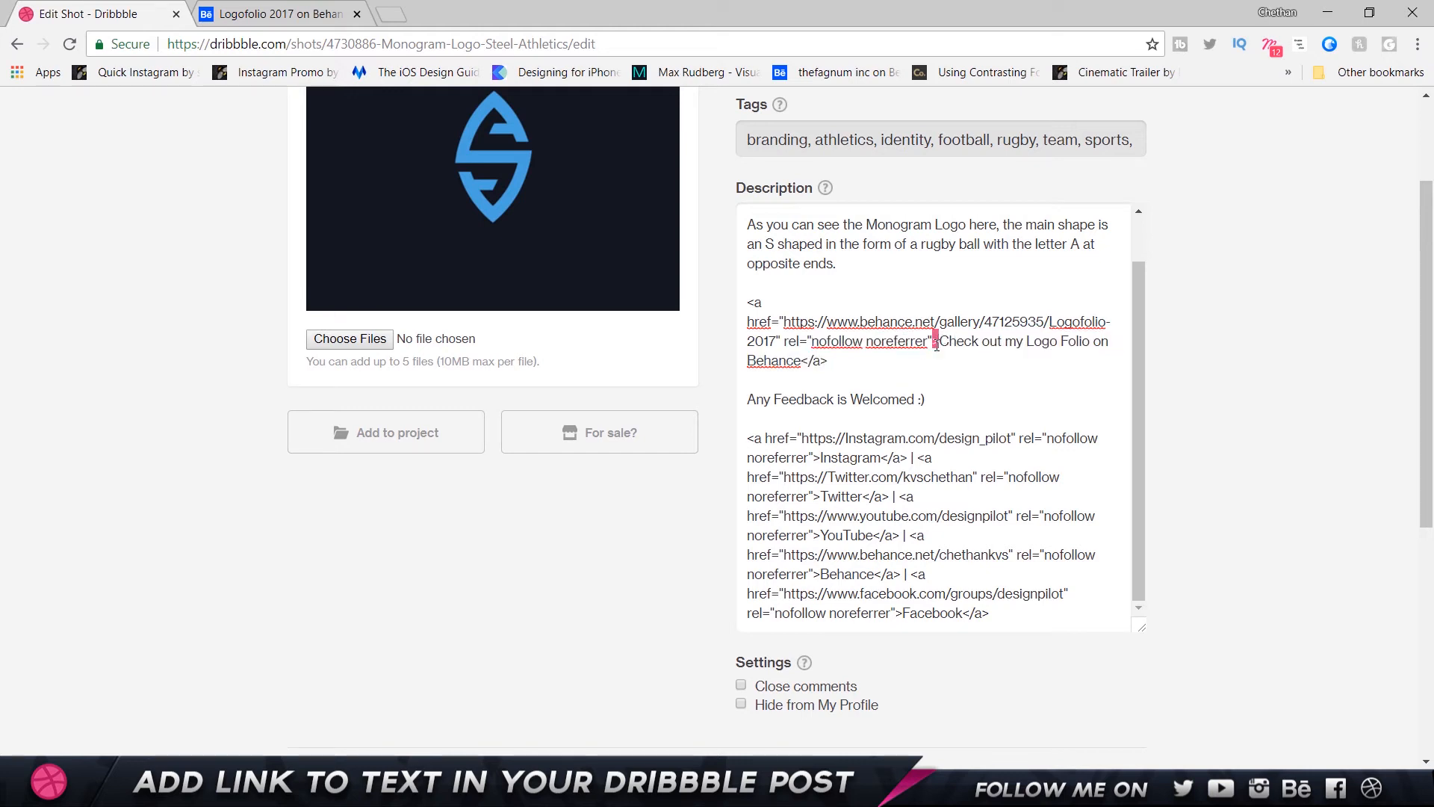
{"action": "left_click_drag", "start_coordinate": [937, 341], "coordinate": [802, 360]}
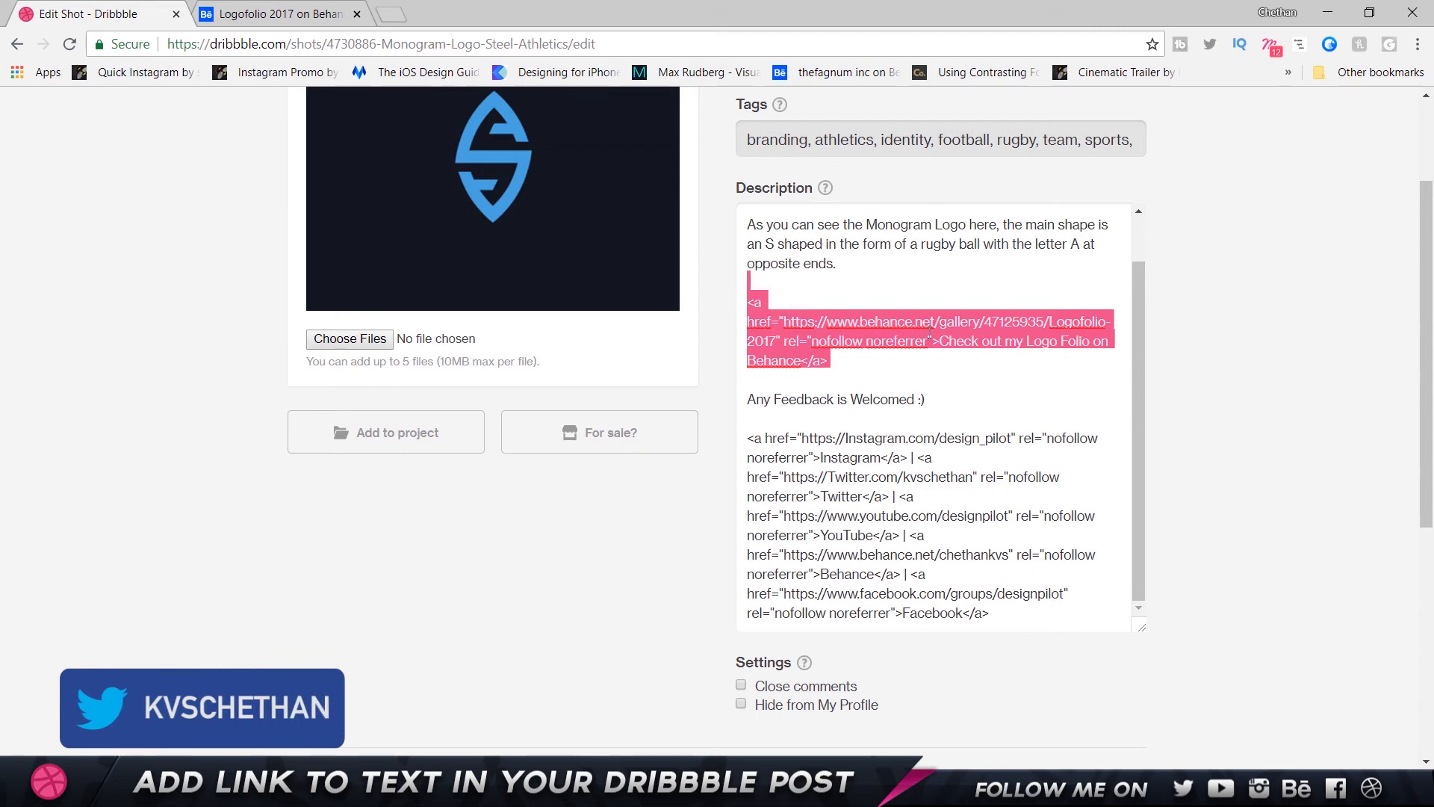
{"action": "scroll", "scroll_direction": "down", "scroll_amount": 3}
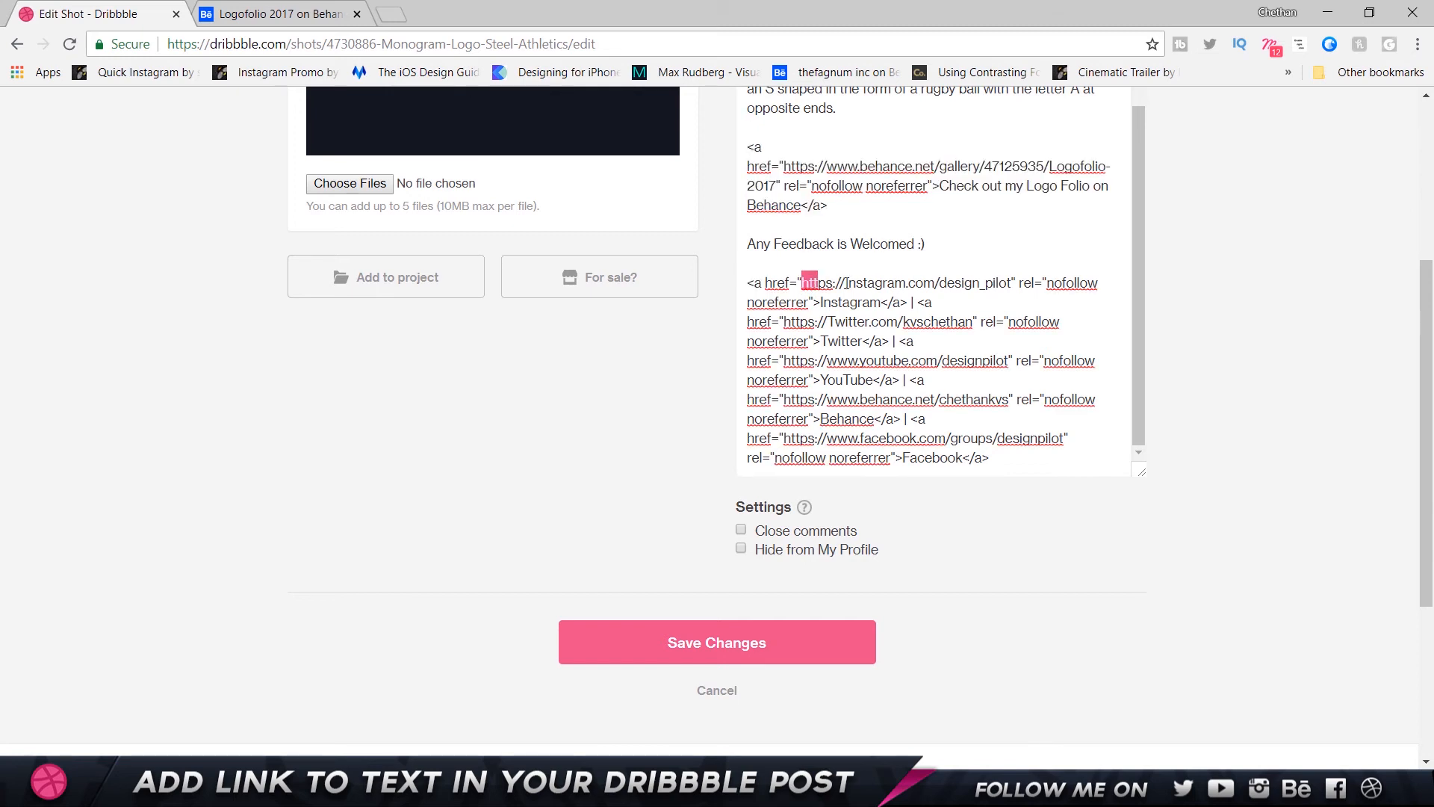
{"action": "left_click_drag", "start_coordinate": [803, 282], "coordinate": [1010, 282]}
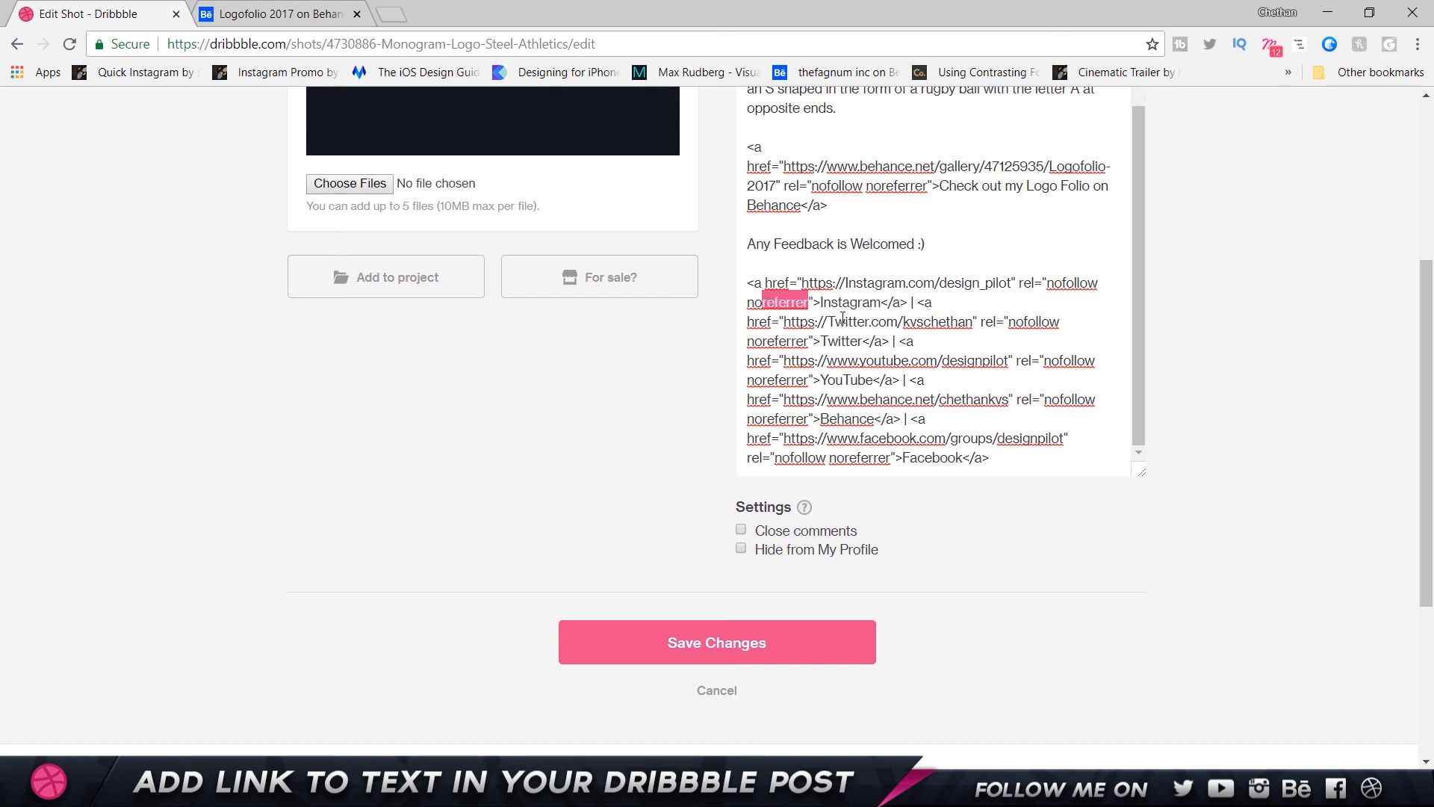
{"action": "double_click", "coordinate": [847, 302]}
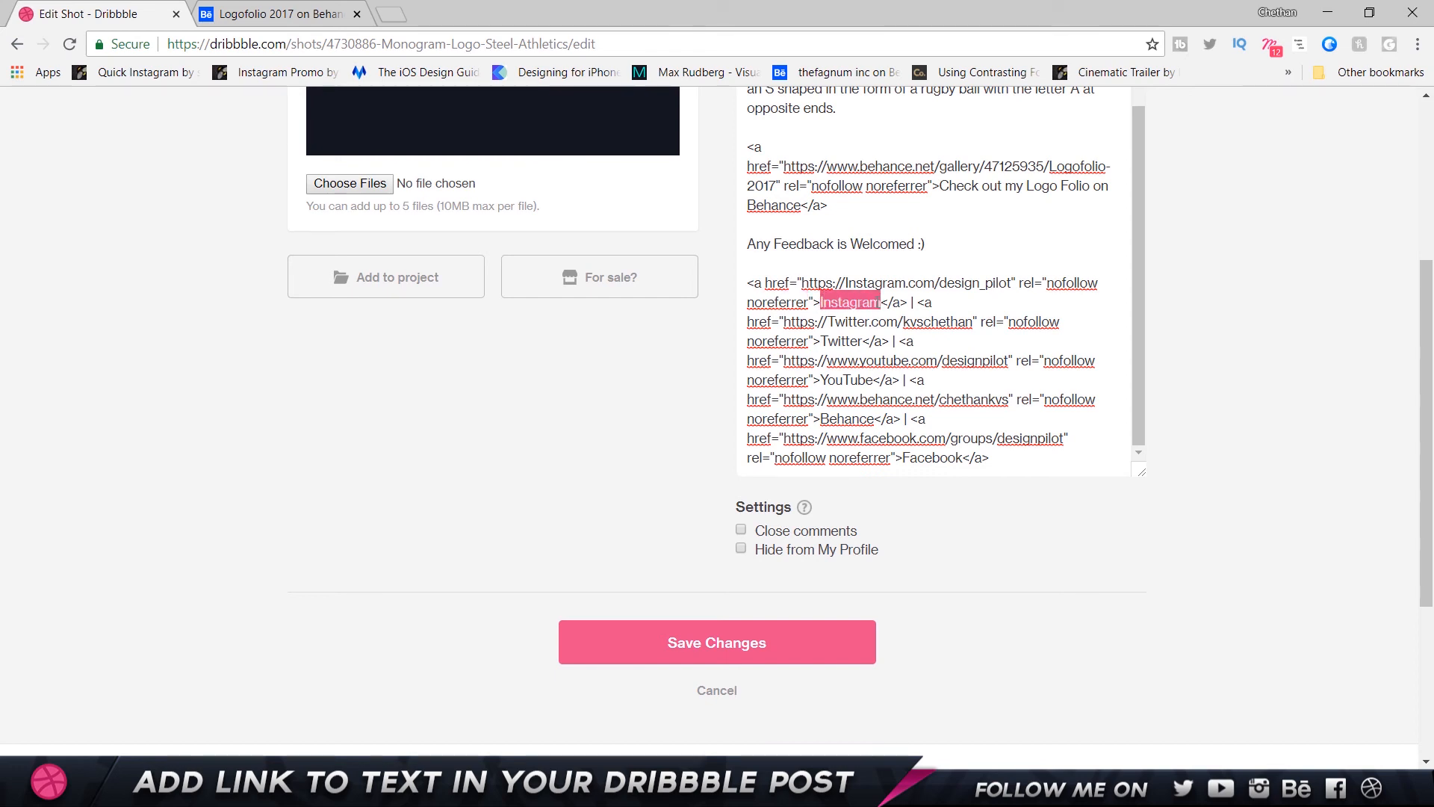